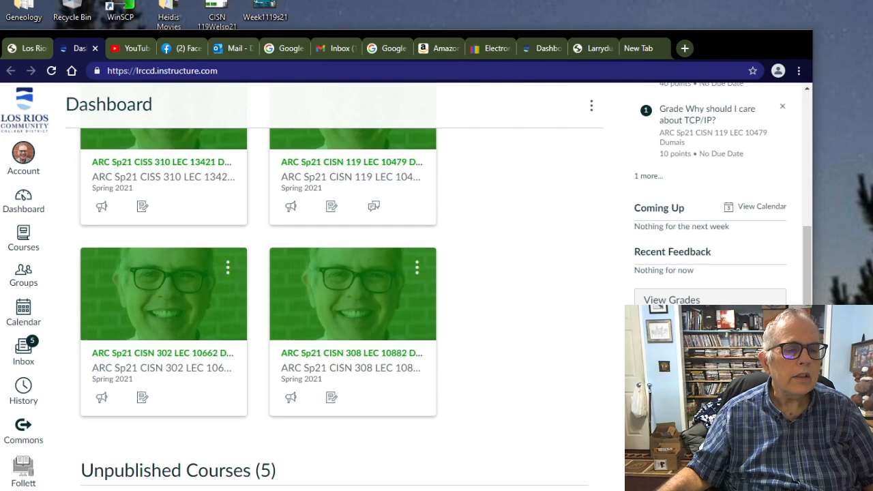
- Open the ARC Sp21 CISN 308 LEC 10882 course from the dashboard and head to its Modules
{"action": "scroll", "scroll_direction": "down", "scroll_amount": 3}
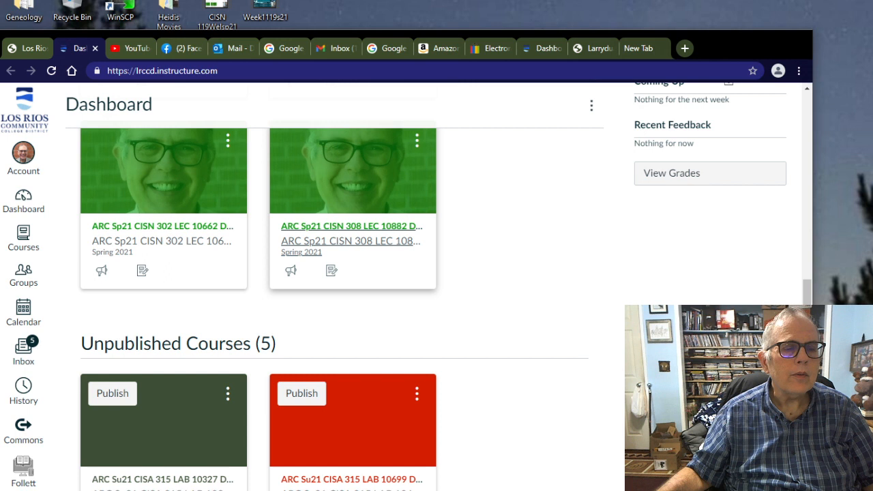
{"action": "mouse_move", "coordinate": [328, 240]}
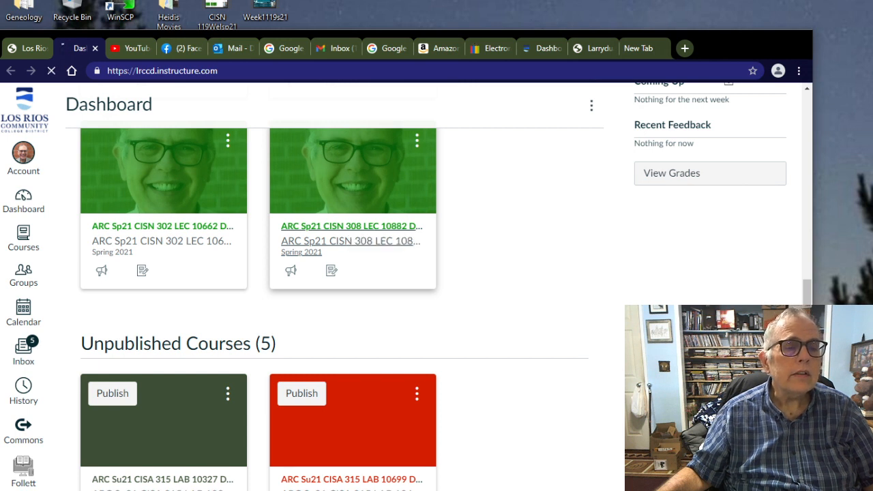
{"action": "left_click", "coordinate": [348, 227]}
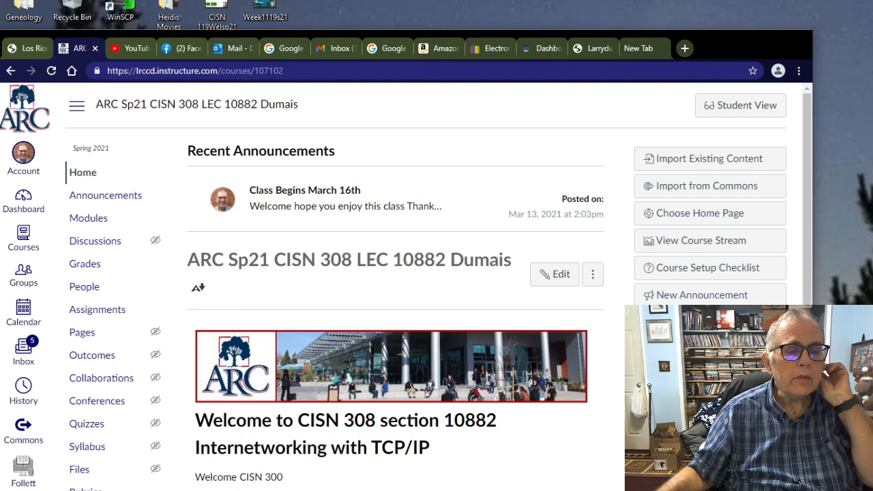
{"action": "left_click", "coordinate": [87, 218]}
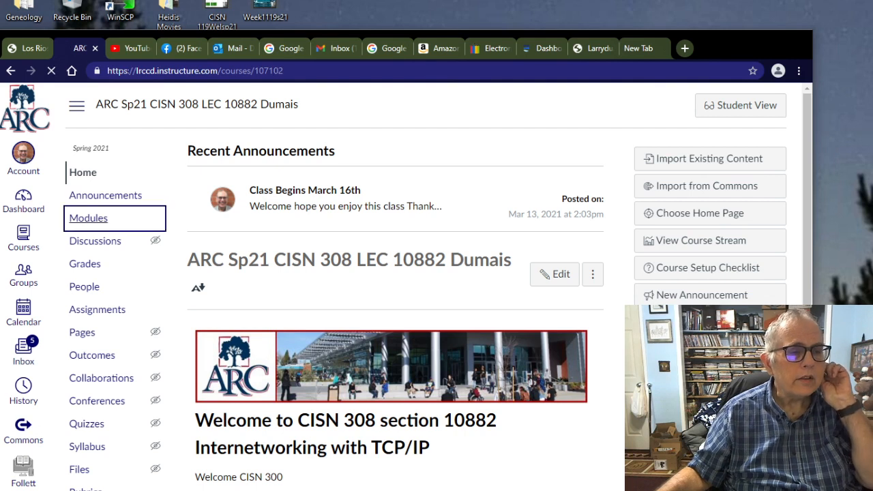
- Show the Modules page and scroll to Week 1's items: Netlabs access, PDF, video, lab1, Quiz 1
{"action": "left_click", "coordinate": [89, 218]}
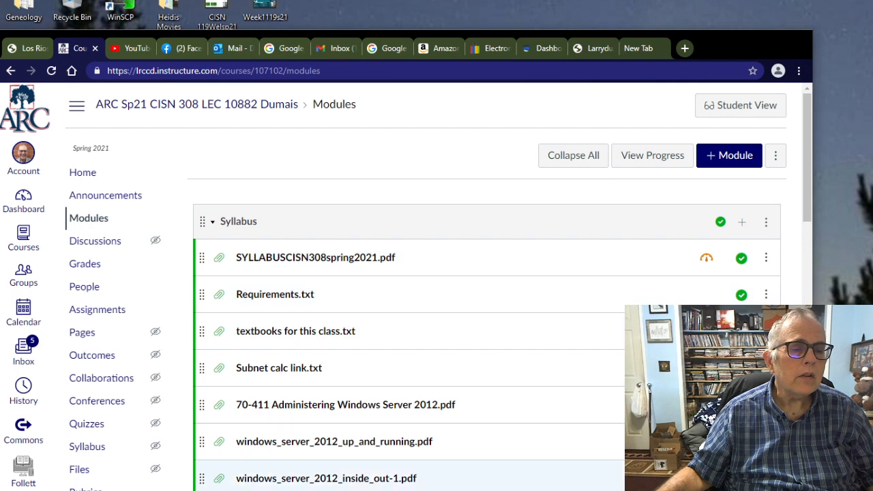
{"action": "scroll", "scroll_direction": "down", "scroll_amount": 3}
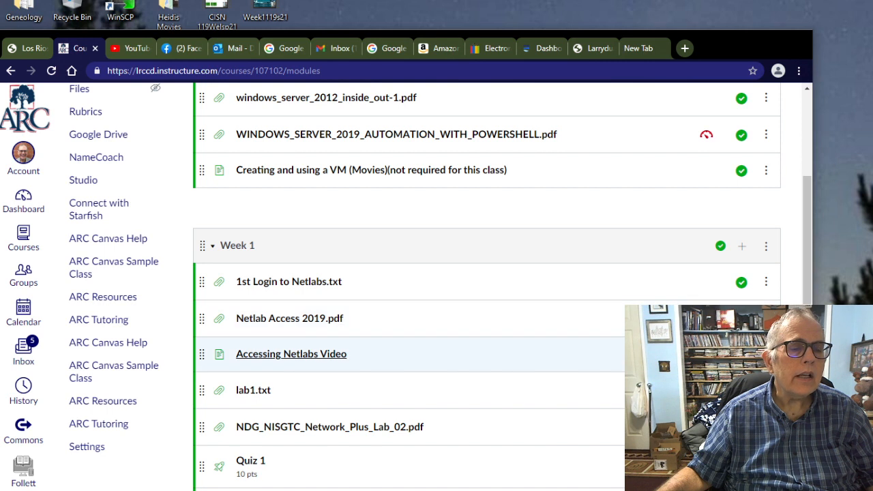
{"action": "mouse_move", "coordinate": [292, 355]}
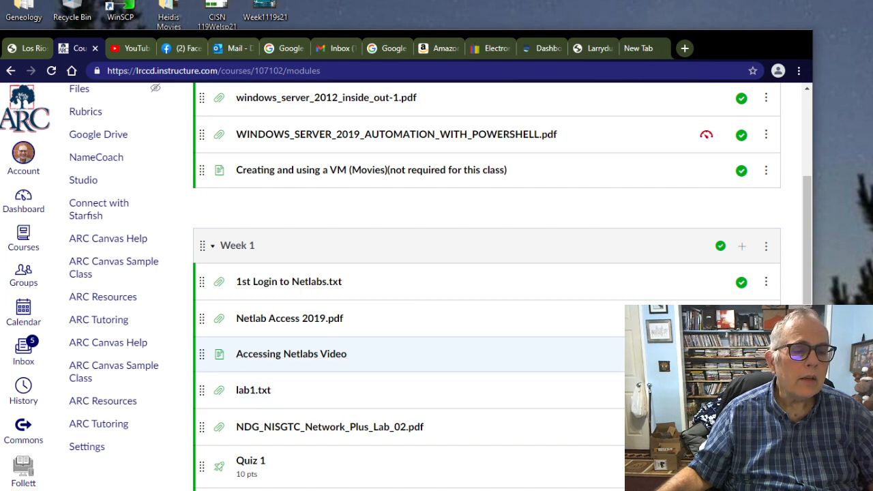
{"action": "scroll", "scroll_direction": "down", "scroll_amount": 3}
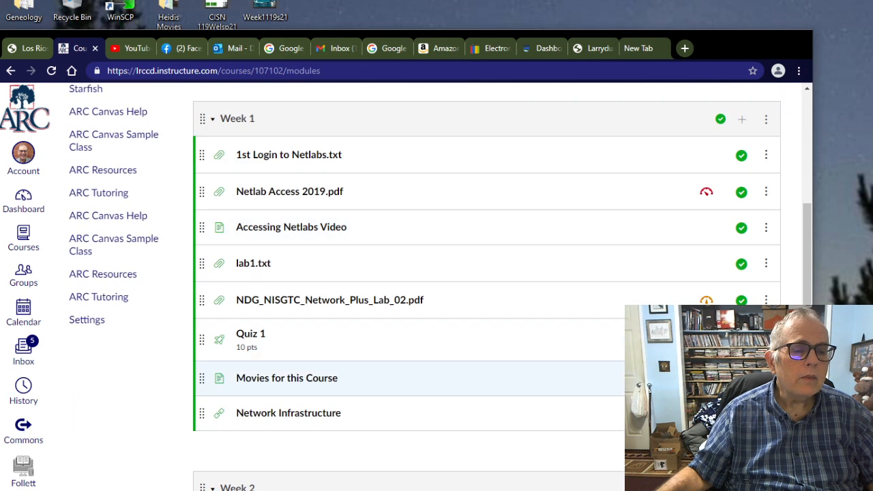
{"action": "scroll", "scroll_direction": "down", "scroll_amount": 3}
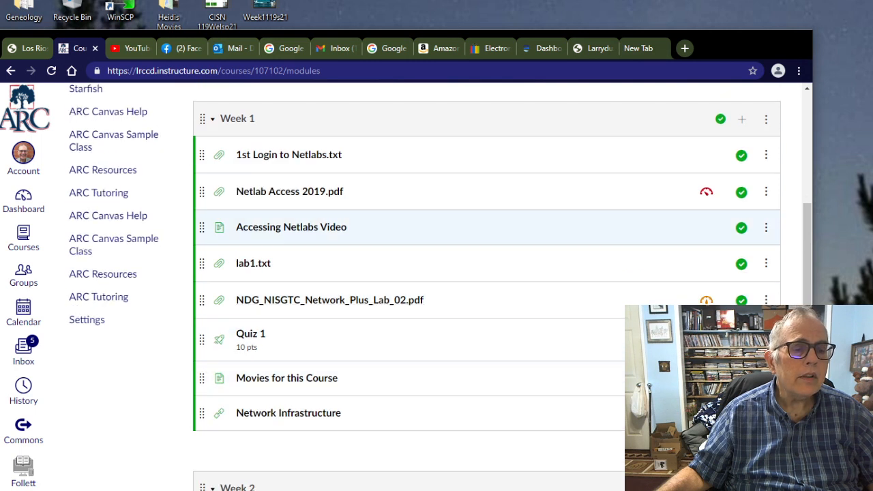
{"action": "mouse_move", "coordinate": [321, 300]}
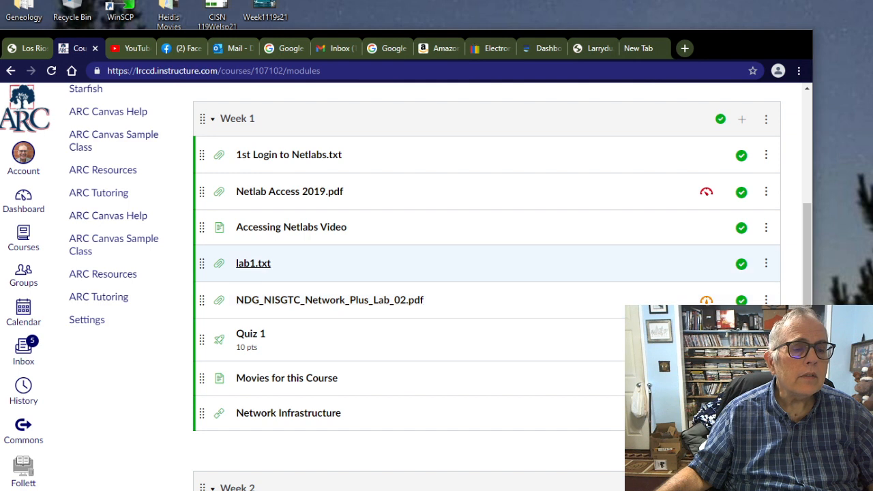
{"action": "left_click", "coordinate": [253, 263]}
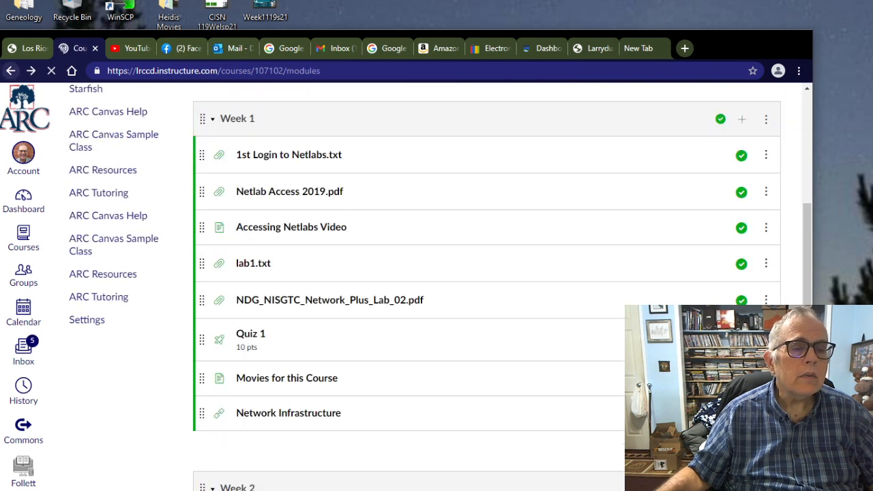
{"action": "left_click", "coordinate": [289, 154]}
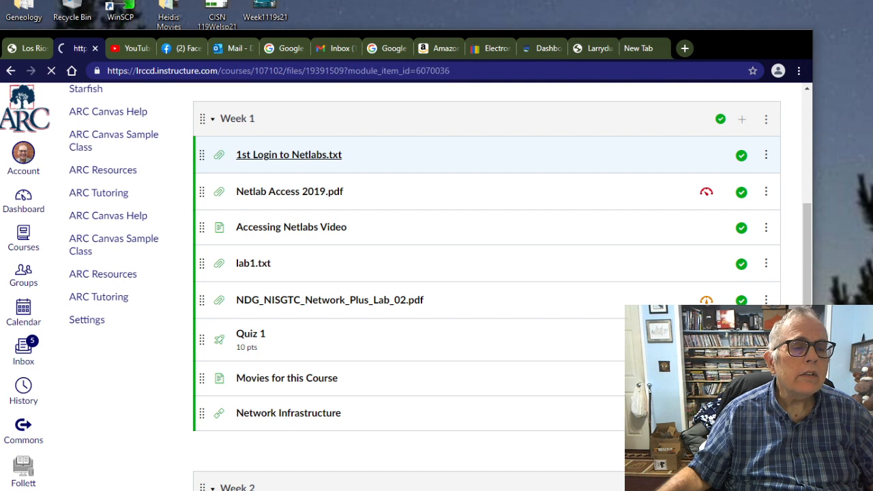
{"action": "left_click", "coordinate": [289, 154]}
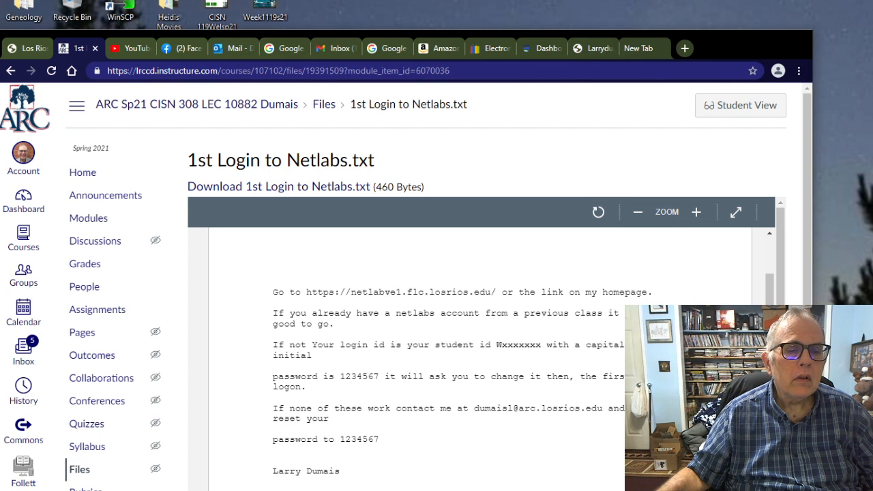
{"action": "scroll", "scroll_direction": "down", "scroll_amount": 3}
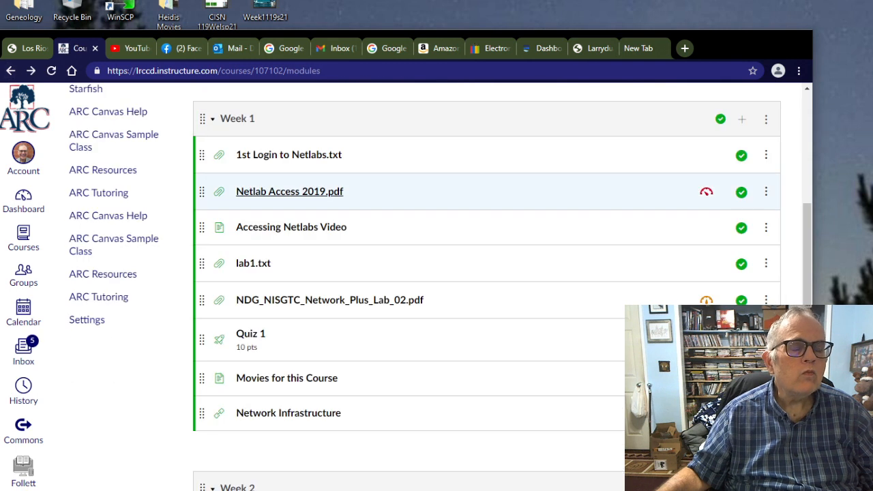
{"action": "left_click", "coordinate": [289, 191]}
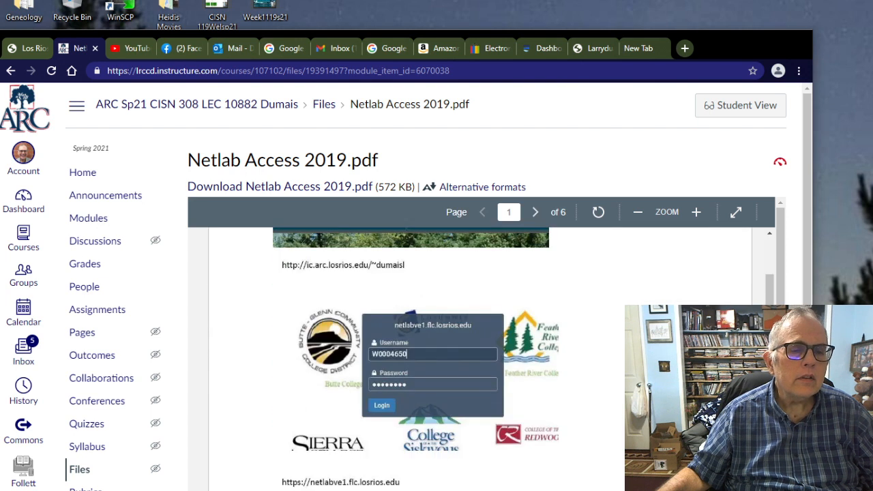
{"action": "scroll", "scroll_direction": "down", "scroll_amount": 3}
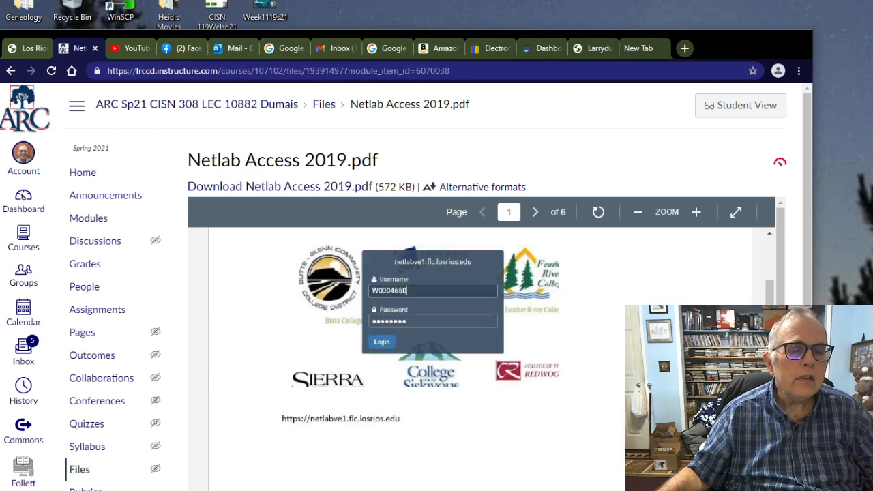
{"action": "left_click", "coordinate": [535, 212]}
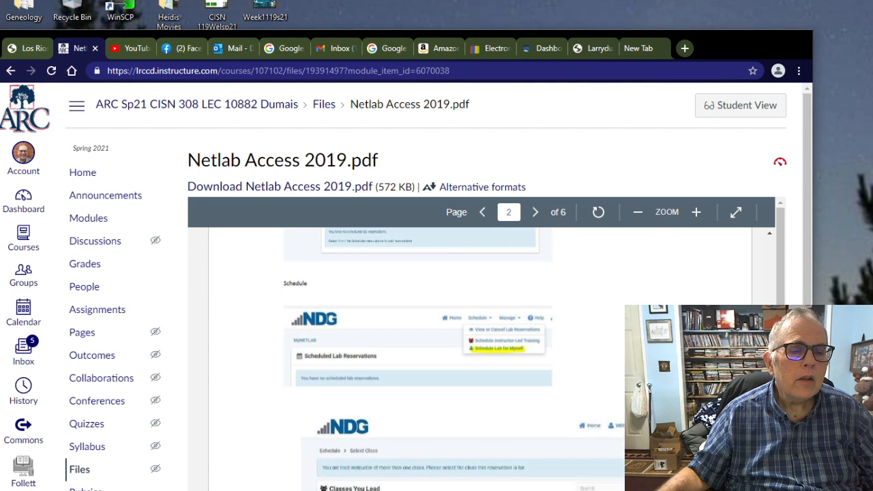
{"action": "left_click", "coordinate": [535, 213]}
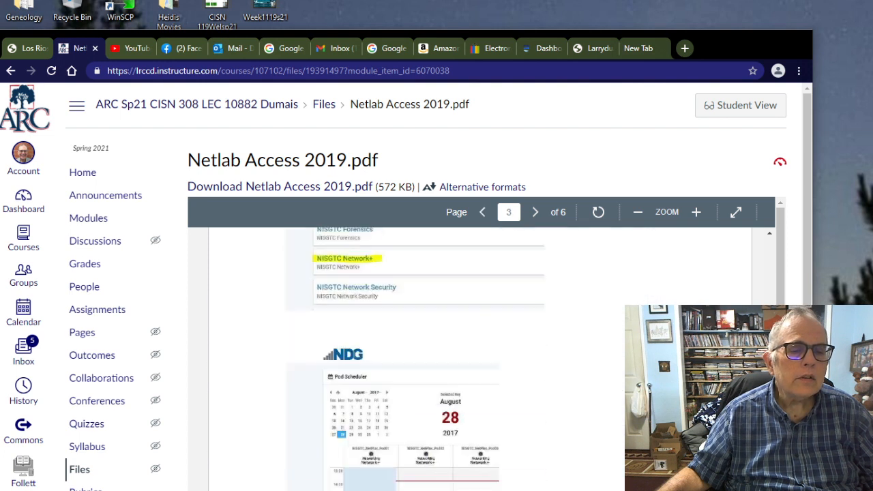
{"action": "left_click", "coordinate": [534, 213]}
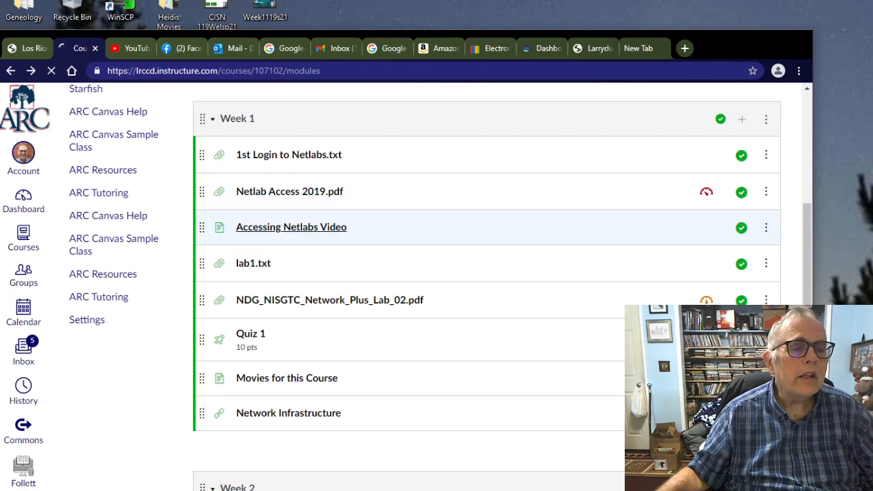
{"action": "left_click", "coordinate": [290, 226]}
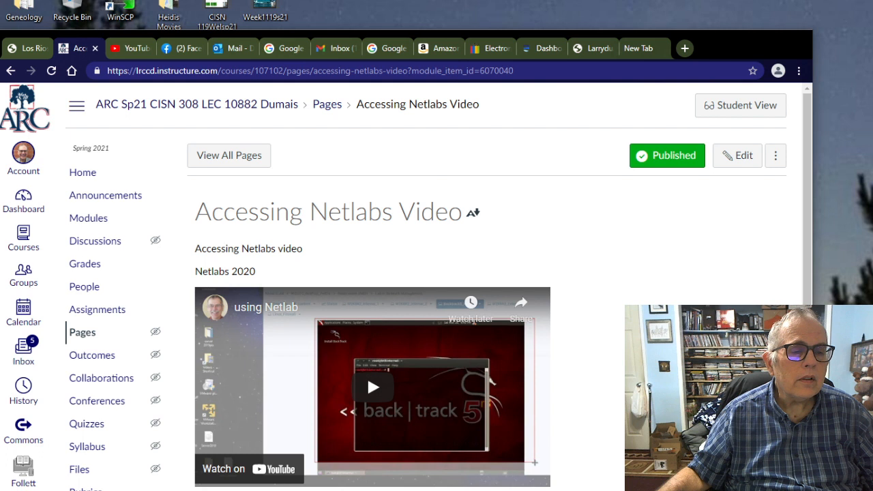
{"action": "scroll", "scroll_direction": "down", "scroll_amount": 3}
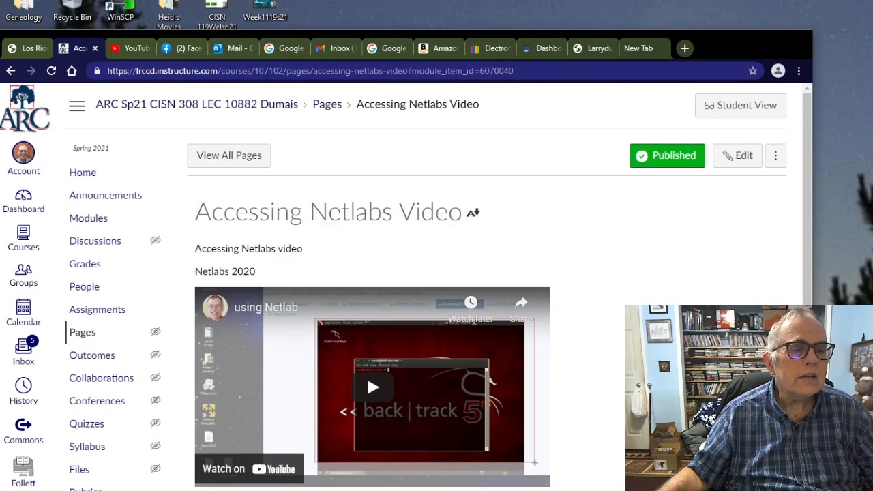
{"action": "left_click", "coordinate": [87, 219]}
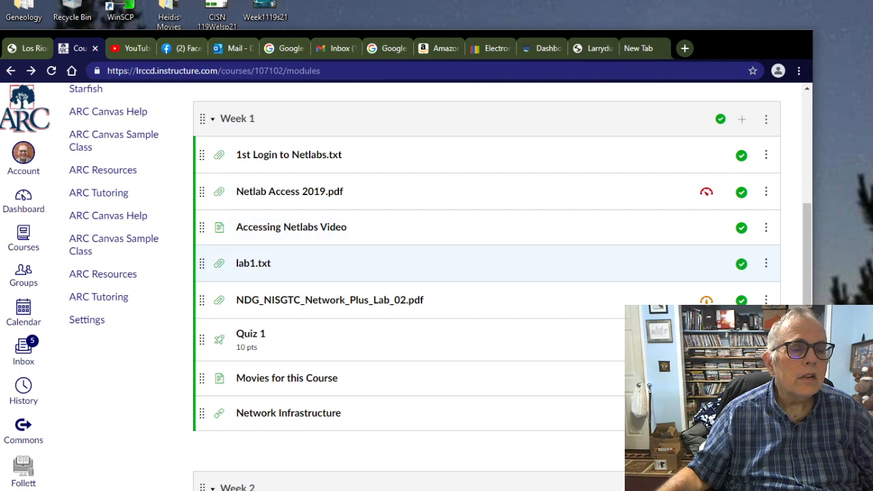
{"action": "left_click", "coordinate": [292, 227]}
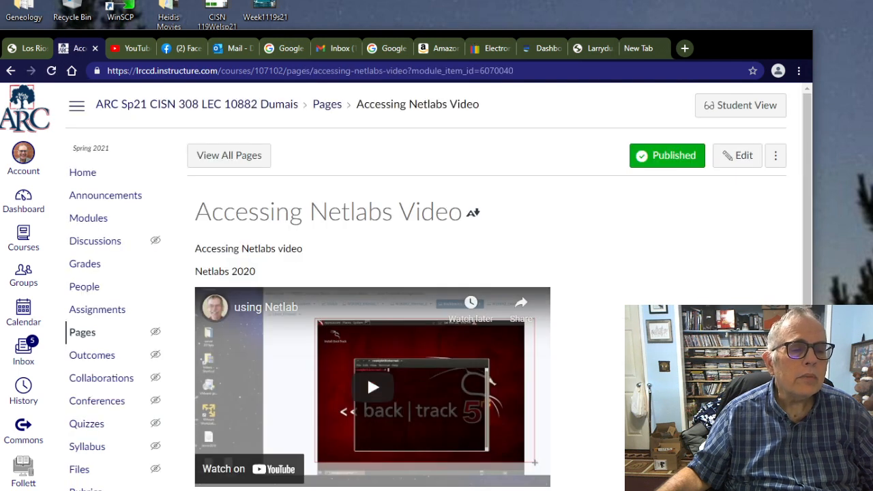
{"action": "left_click", "coordinate": [373, 387]}
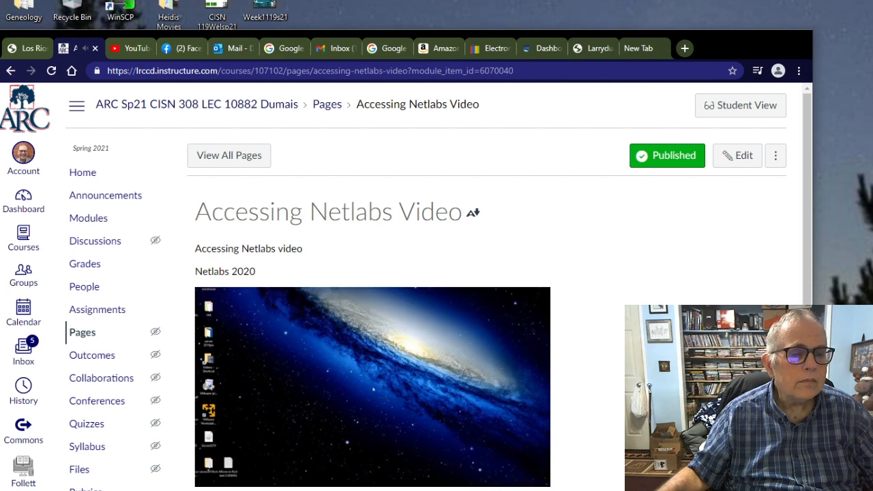
{"action": "left_click", "coordinate": [371, 392]}
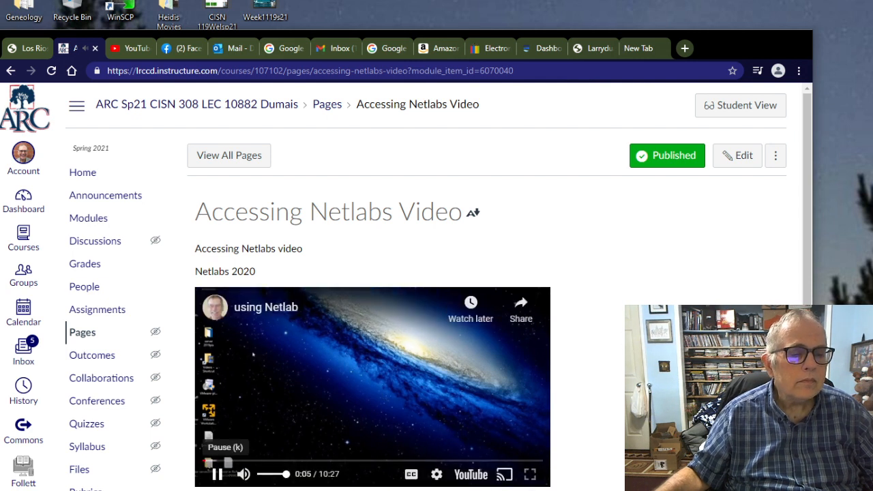
{"action": "left_click", "coordinate": [218, 475]}
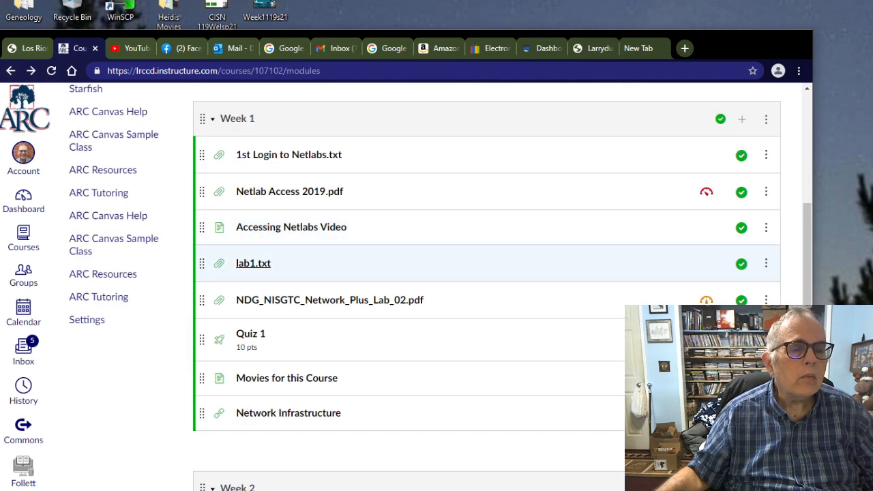
{"action": "mouse_move", "coordinate": [253, 262]}
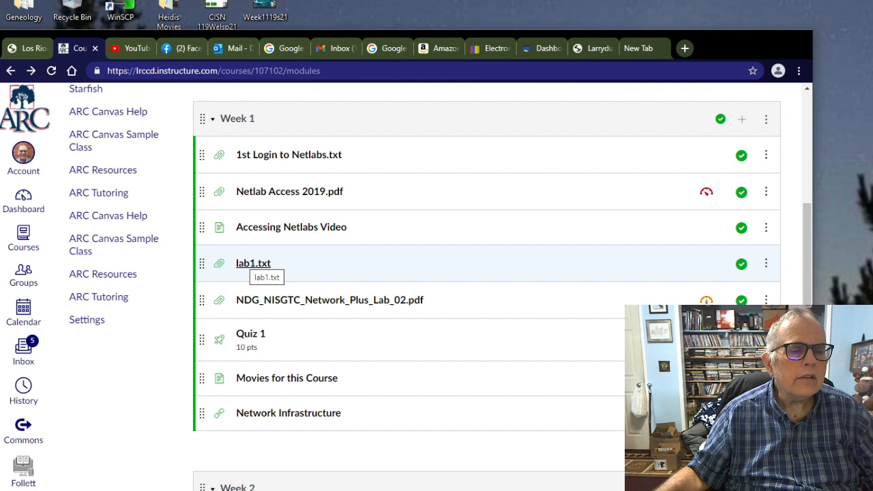
{"action": "left_click", "coordinate": [253, 262]}
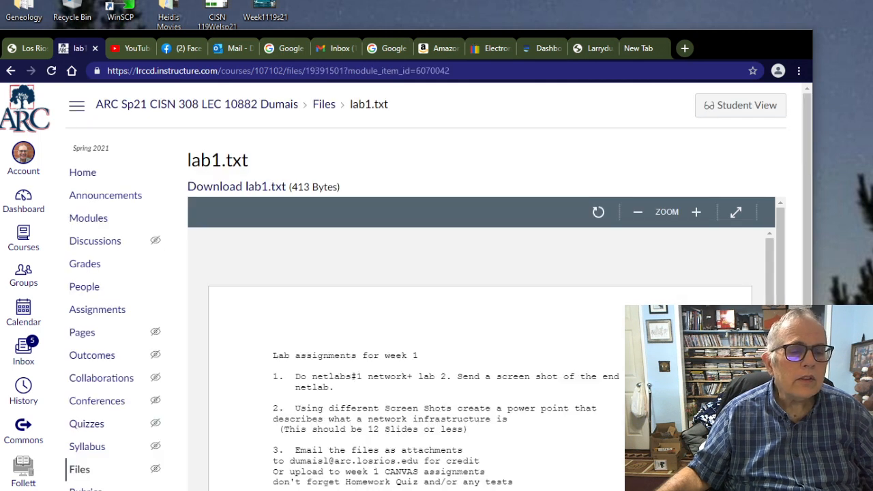
{"action": "scroll", "scroll_direction": "down", "scroll_amount": 3}
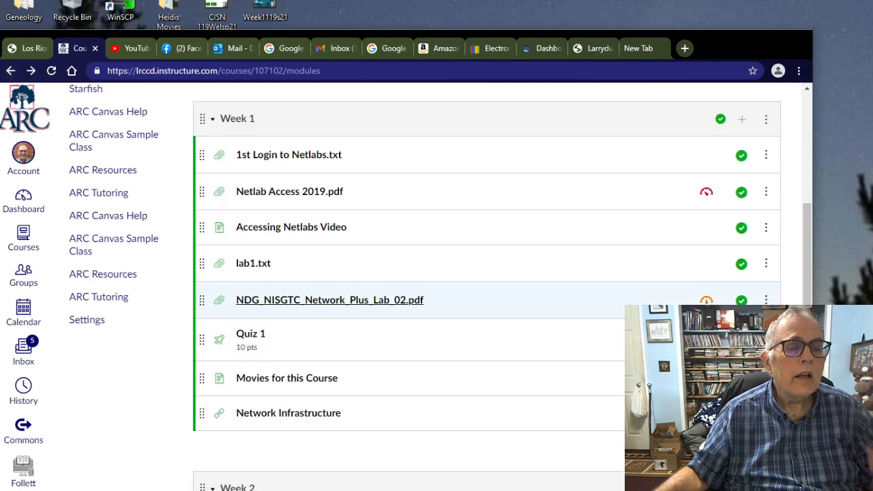
{"action": "mouse_move", "coordinate": [331, 300]}
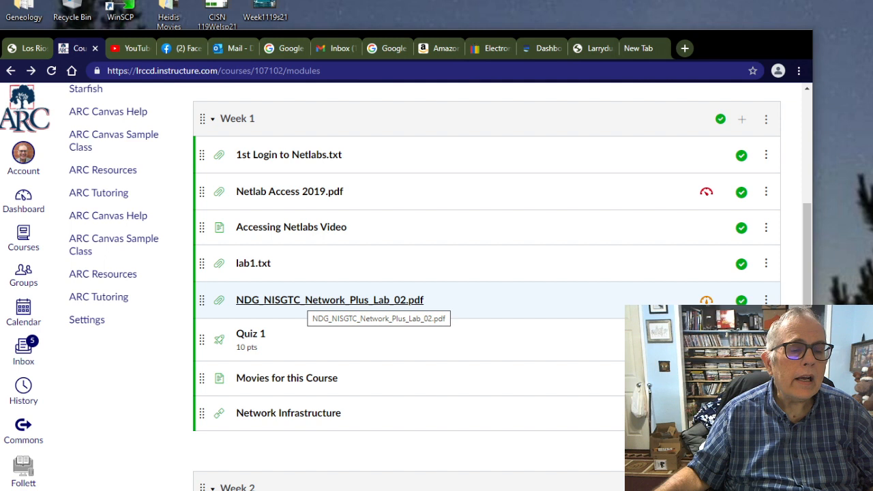
{"action": "left_click", "coordinate": [330, 300]}
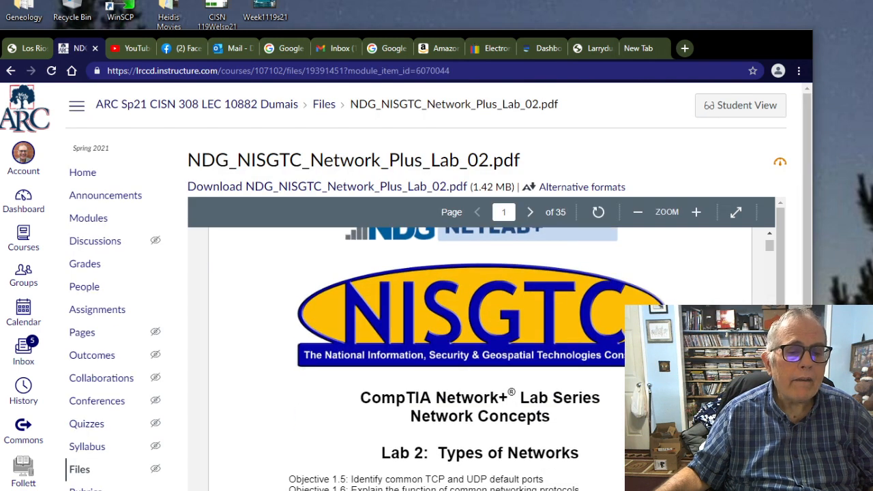
{"action": "scroll", "scroll_direction": "down", "scroll_amount": 3}
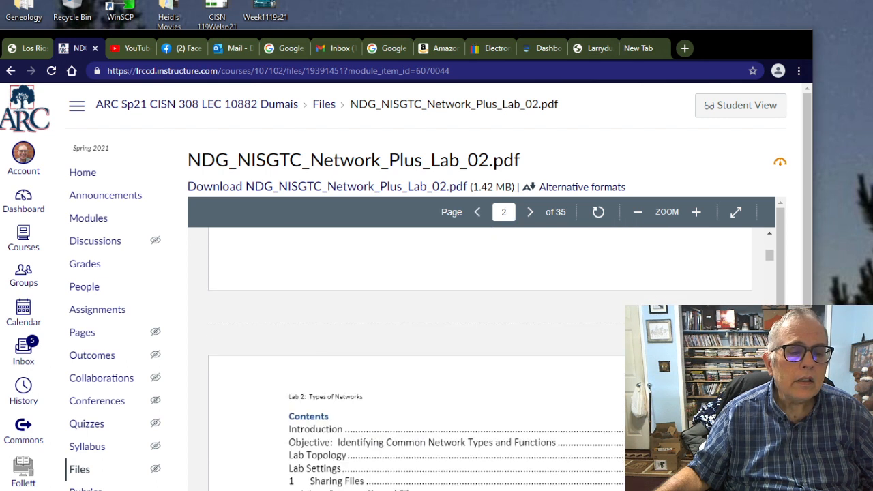
{"action": "left_click", "coordinate": [531, 213]}
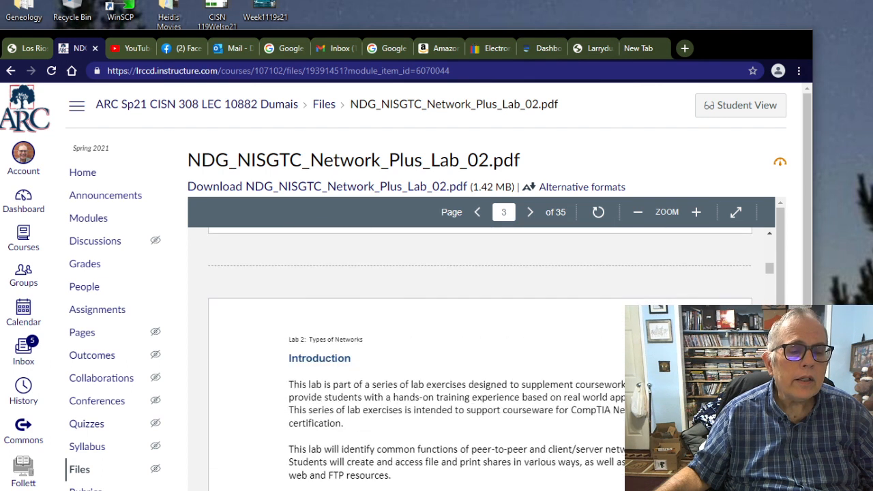
{"action": "left_click", "coordinate": [531, 212]}
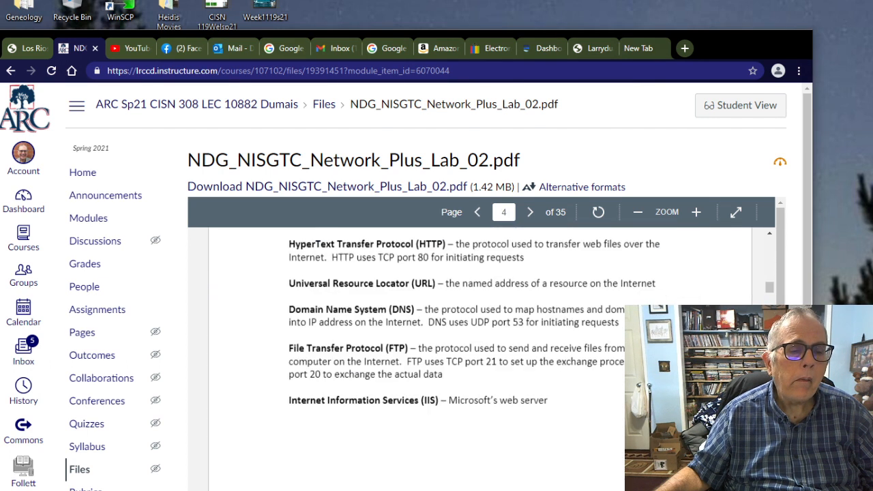
{"action": "left_click", "coordinate": [531, 212]}
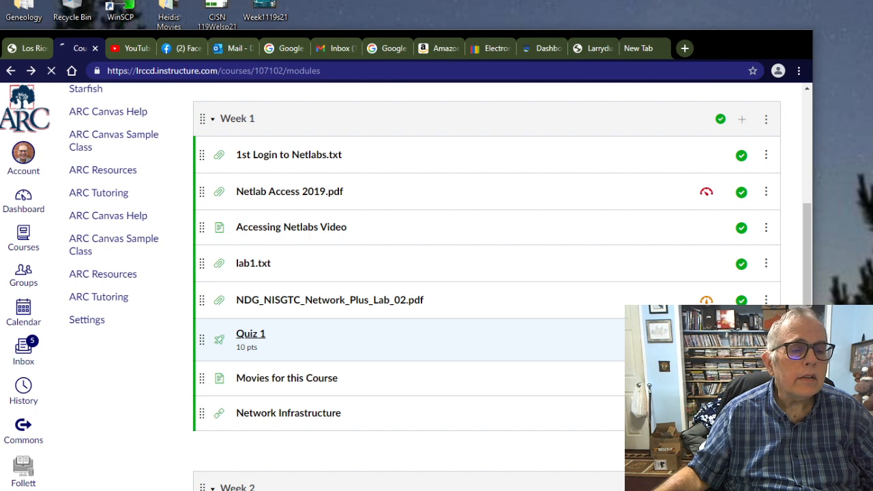
- Start a student Preview of Quiz 1 and jump to Question 2, a true/false item
{"action": "left_click", "coordinate": [251, 333]}
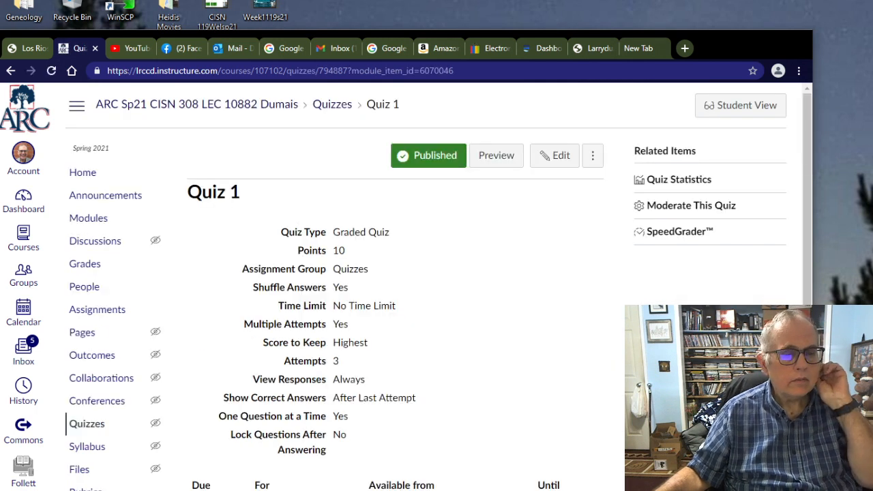
{"action": "scroll", "scroll_direction": "down", "scroll_amount": 3}
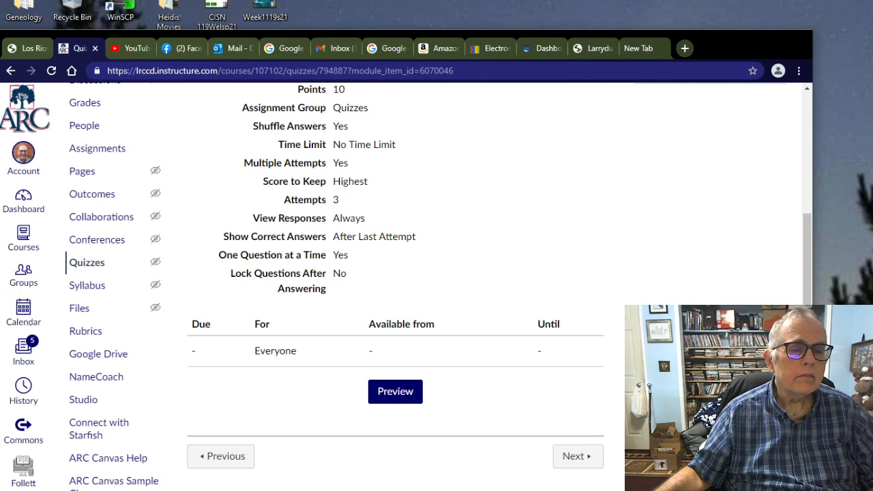
{"action": "left_click", "coordinate": [395, 391]}
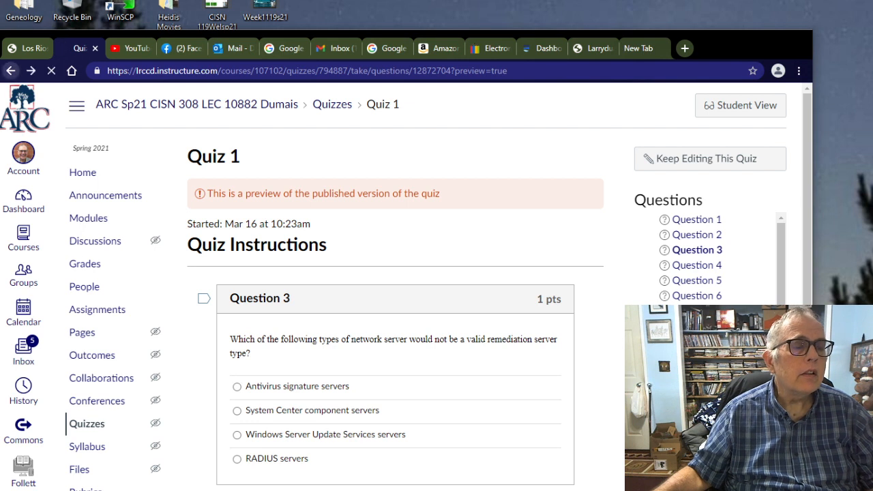
{"action": "left_click", "coordinate": [697, 235]}
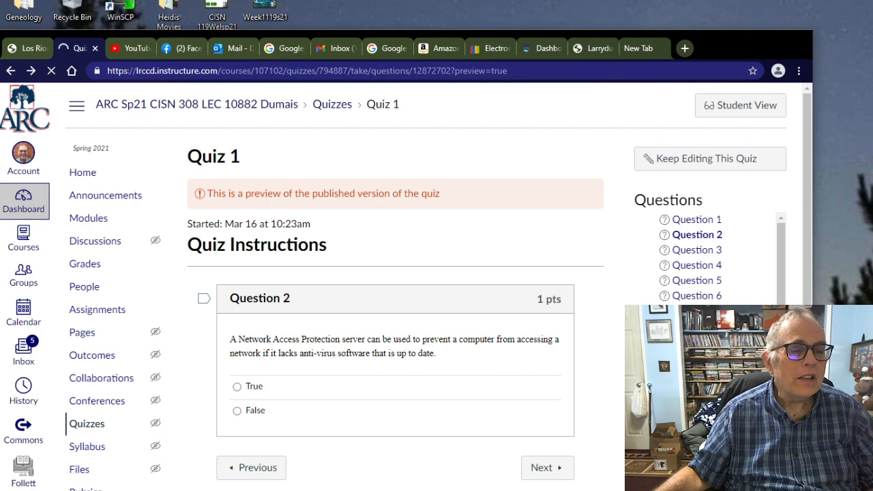
- Return via the Dashboard to the CISN 308 course home page with its welcome announcement
{"action": "left_click", "coordinate": [23, 202]}
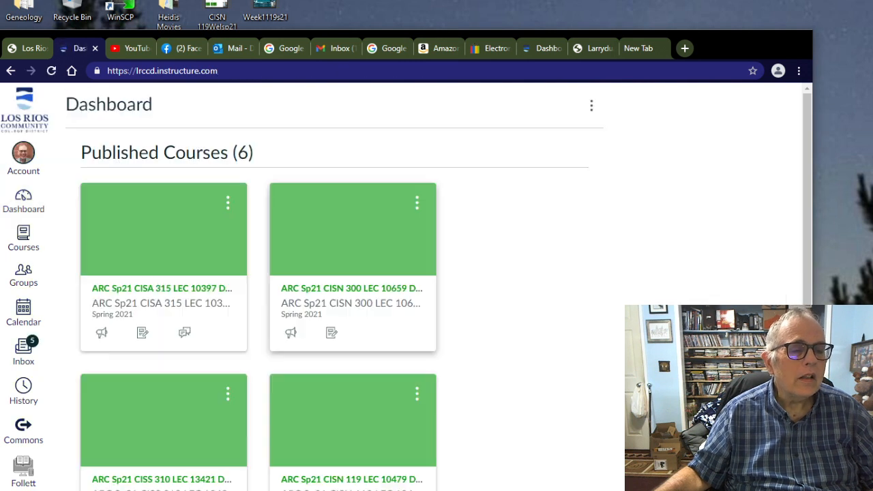
{"action": "scroll", "scroll_direction": "down", "scroll_amount": 3}
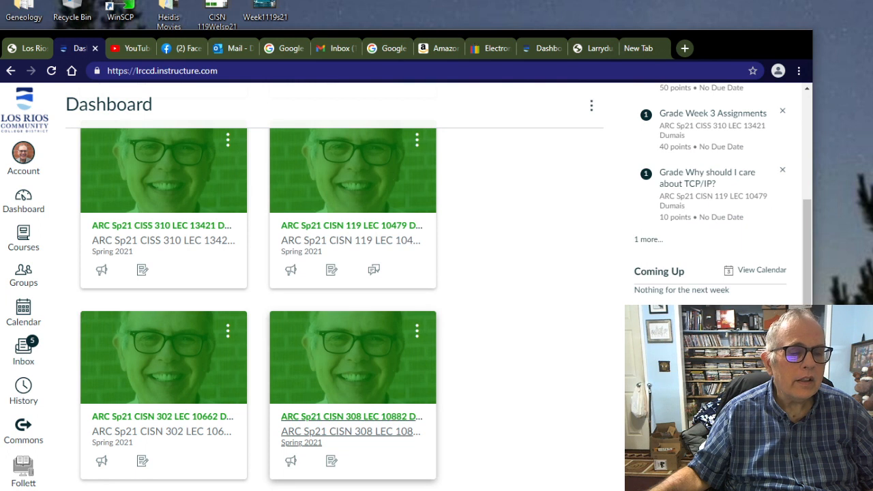
{"action": "left_click", "coordinate": [352, 416]}
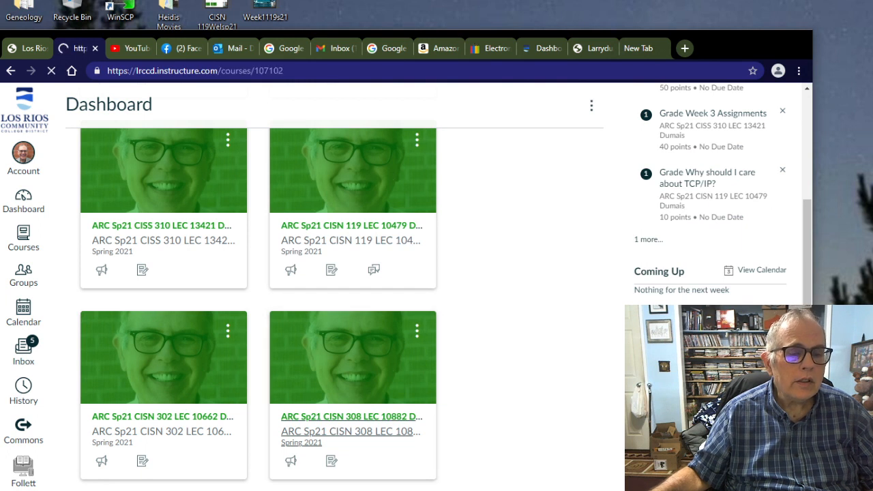
{"action": "left_click", "coordinate": [351, 416]}
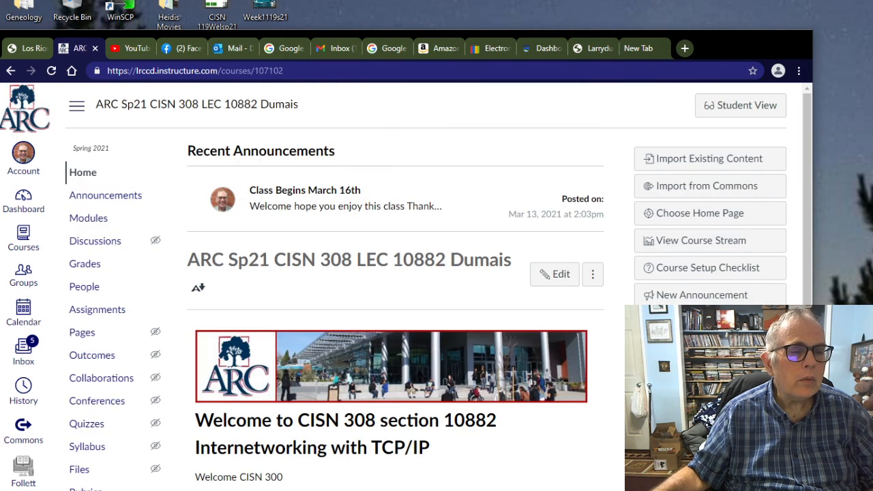
{"action": "scroll", "scroll_direction": "down", "scroll_amount": 3}
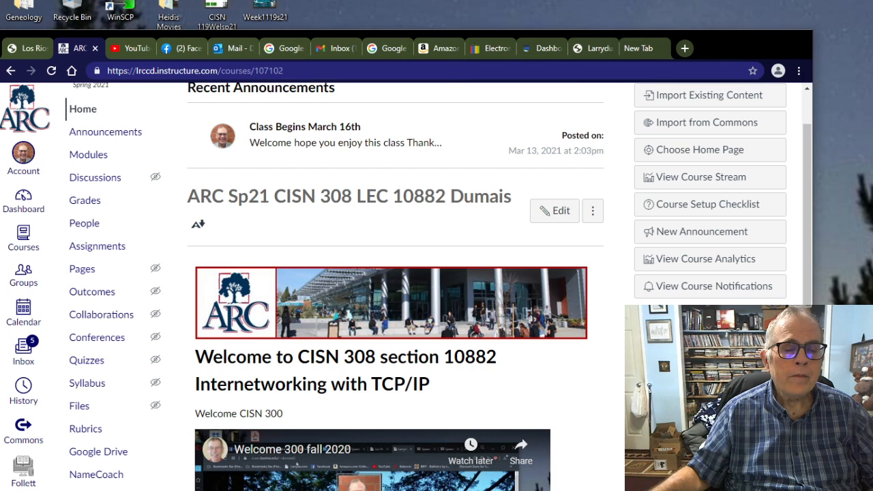